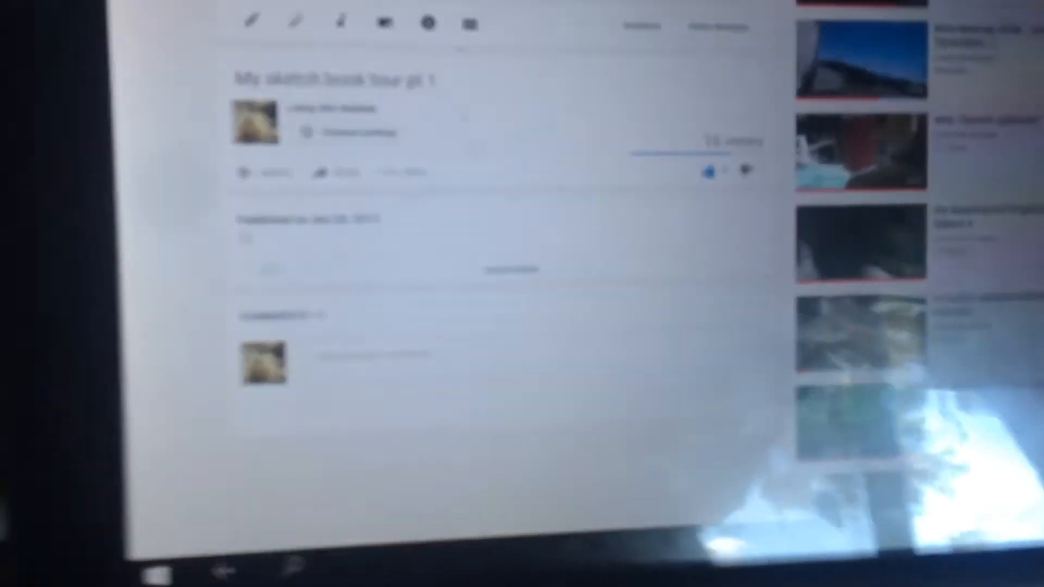
pyautogui.scroll(-3)
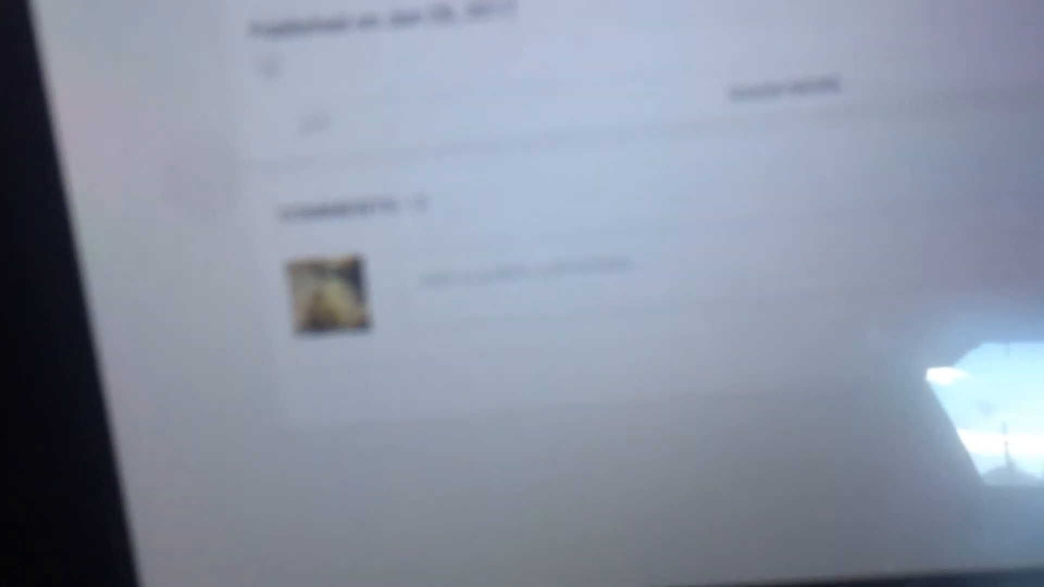